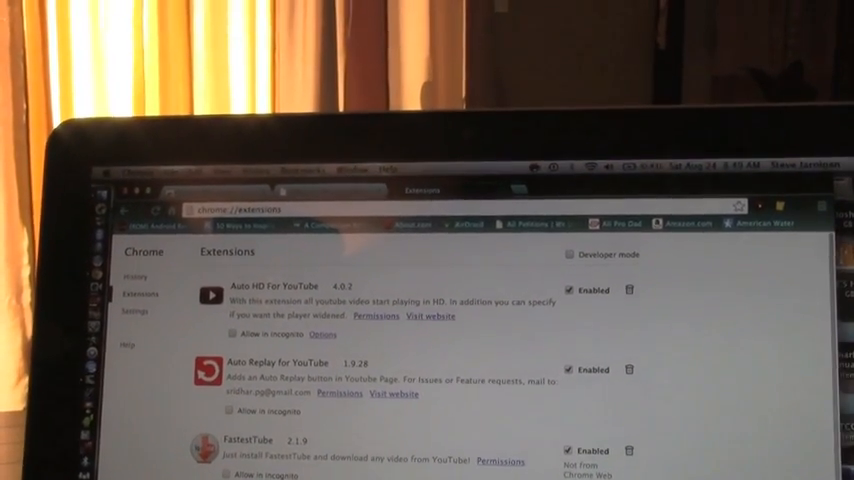
Launch the local file browser at file:///localhost/Users/ from the toolbar extension
scroll(down, 3)
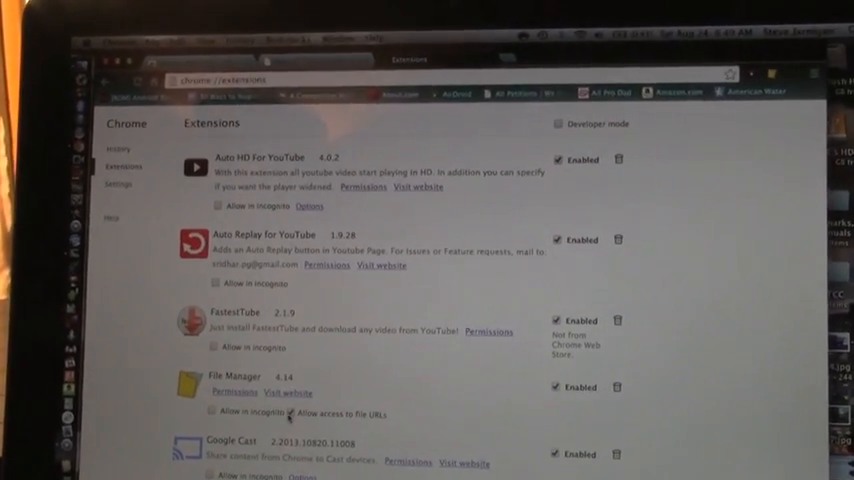
scroll(down, 3)
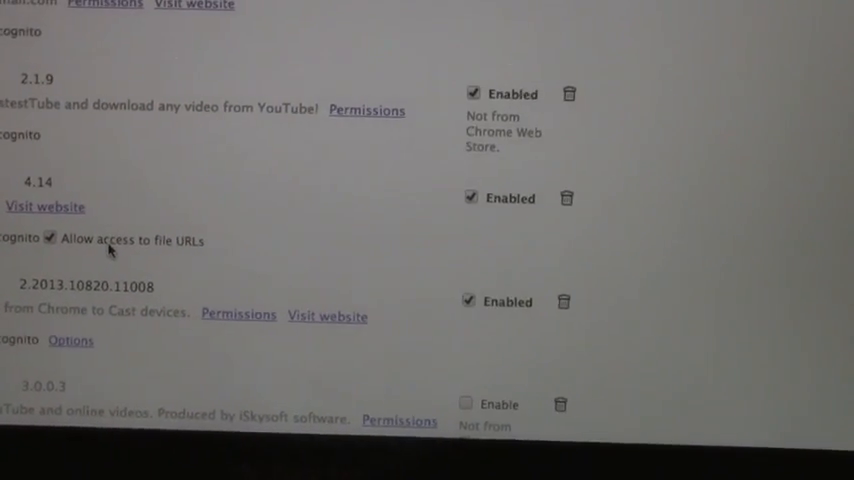
scroll(up, 3)
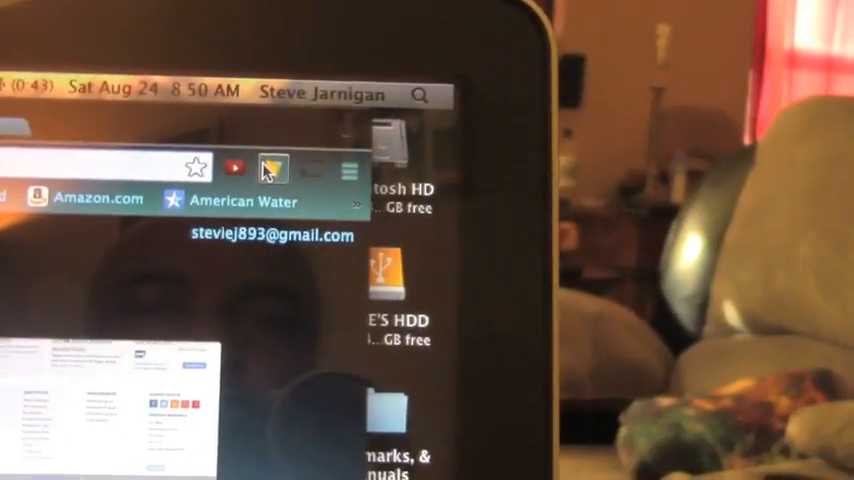
click(272, 168)
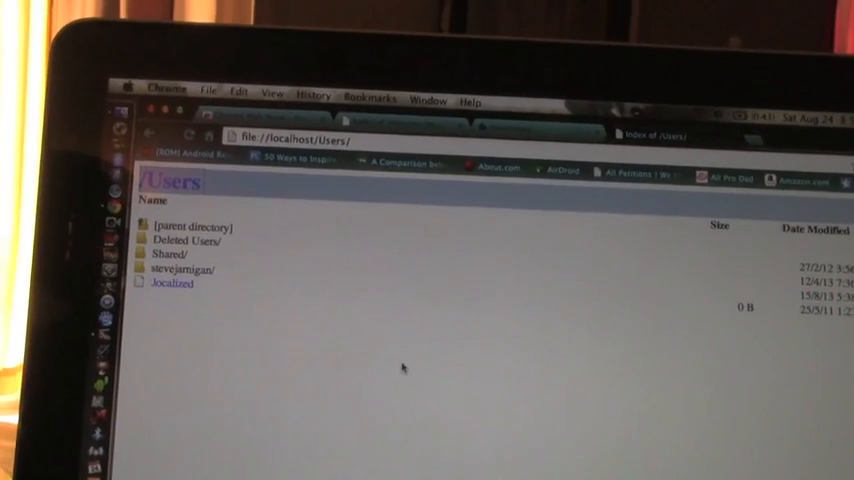
Go up to the root, enter Volumes and the STEVE'S HDD drive listing
click(190, 224)
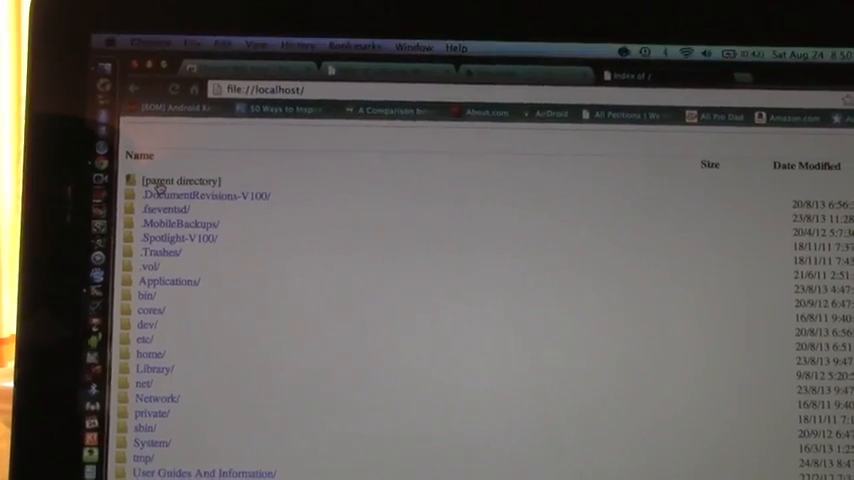
scroll(down, 3)
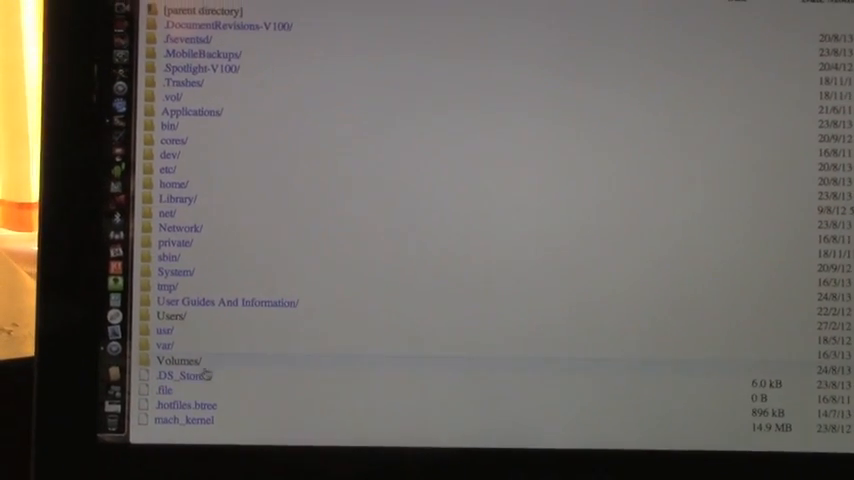
double_click(180, 360)
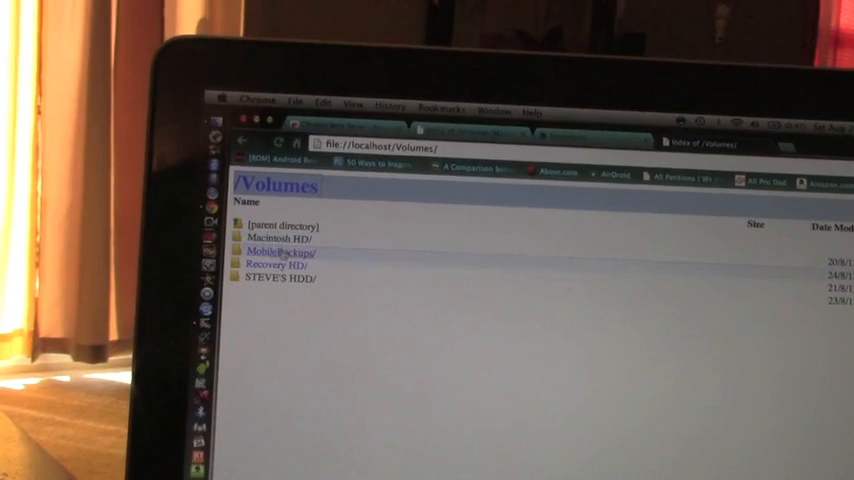
click(284, 278)
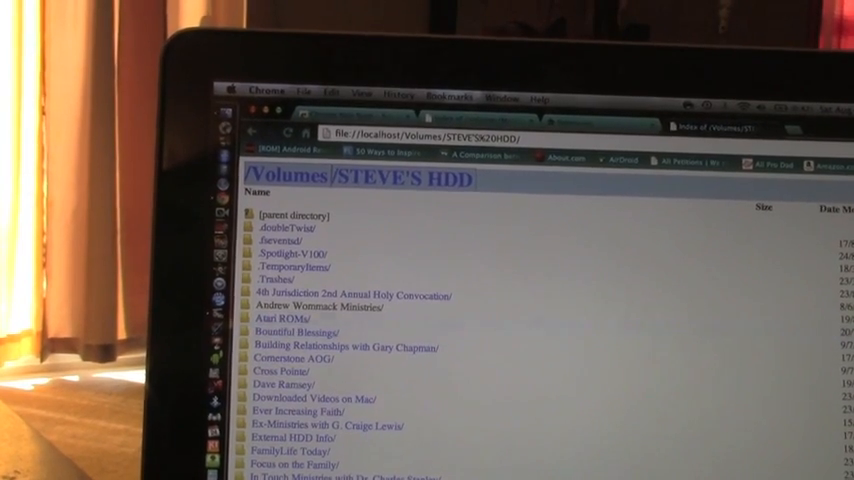
Scroll through the STEVE'S HDD listing toward the Video Projects folder
scroll(down, 3)
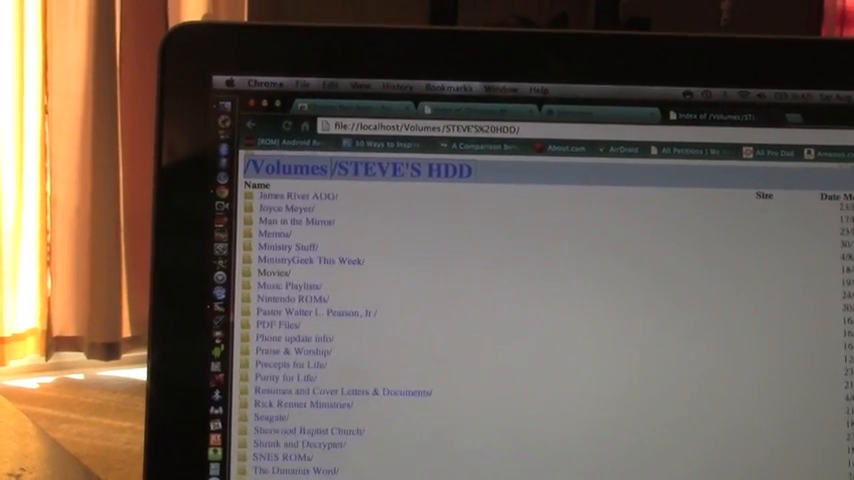
scroll(down, 3)
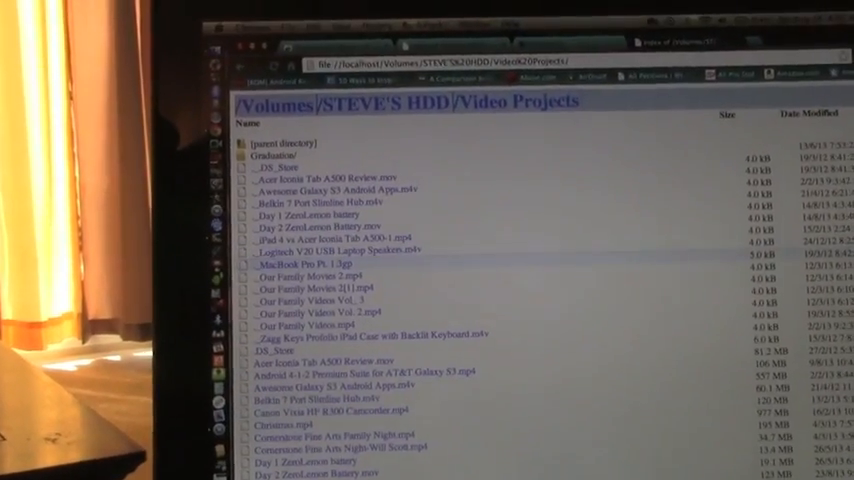
scroll(down, 3)
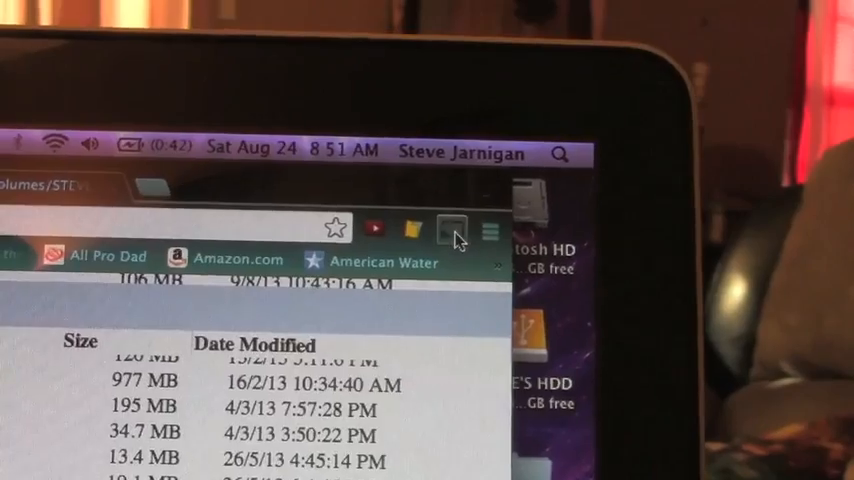
Start casting the Video Projects tab to the Chromecast via the Google Cast extension
click(450, 228)
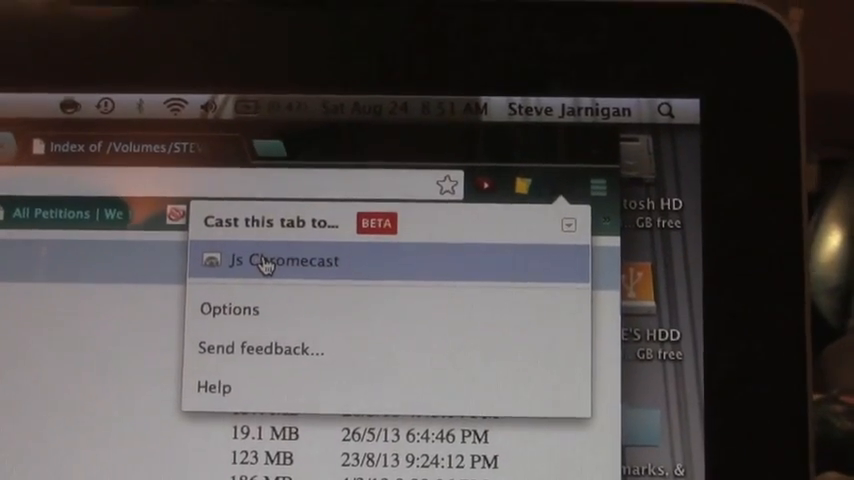
click(284, 260)
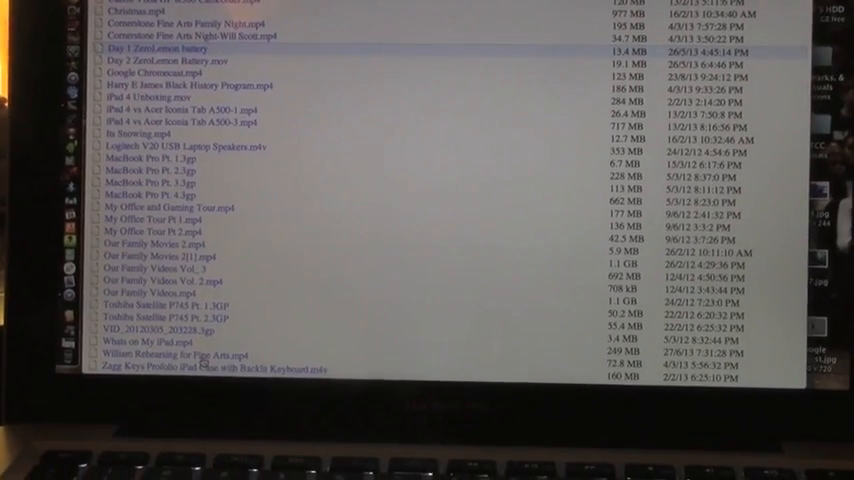
Play one of the video files from the Video Projects listing
double_click(184, 356)
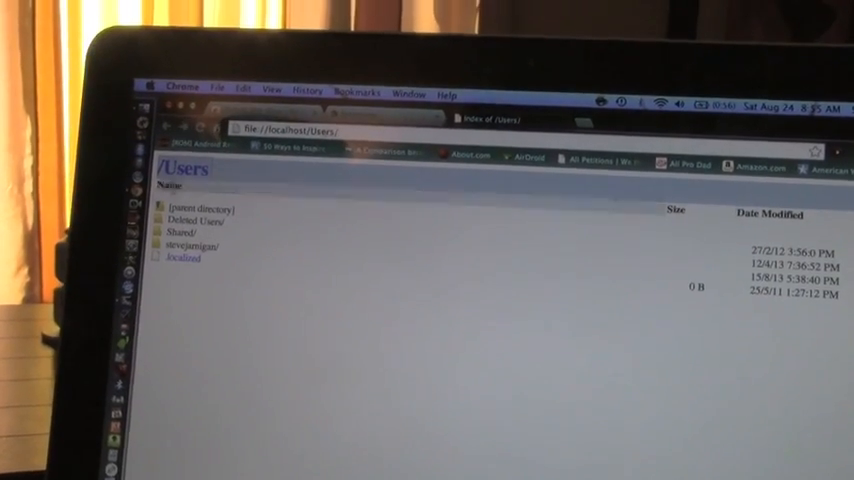
Enter the home folder's Desktop, view 244.jpg, and return to the Desktop listing
click(192, 244)
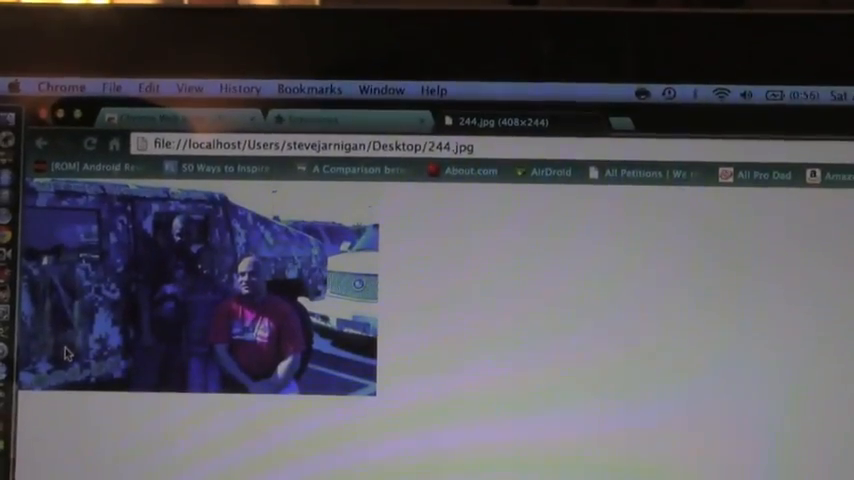
click(44, 140)
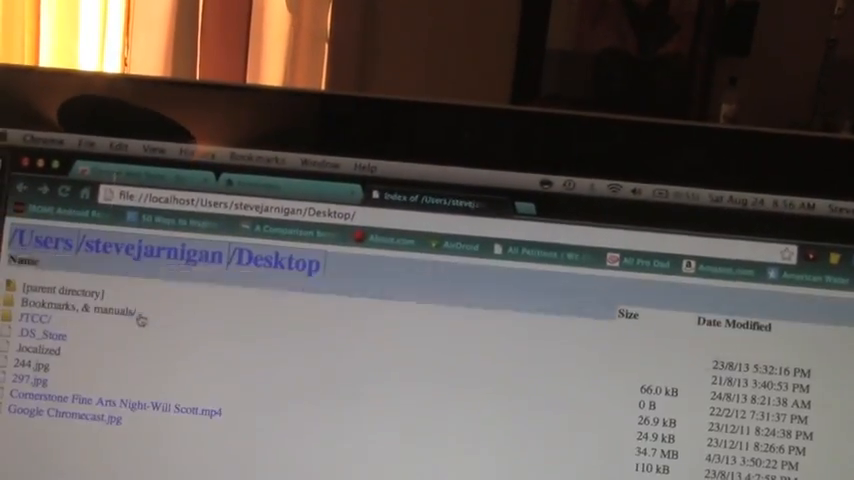